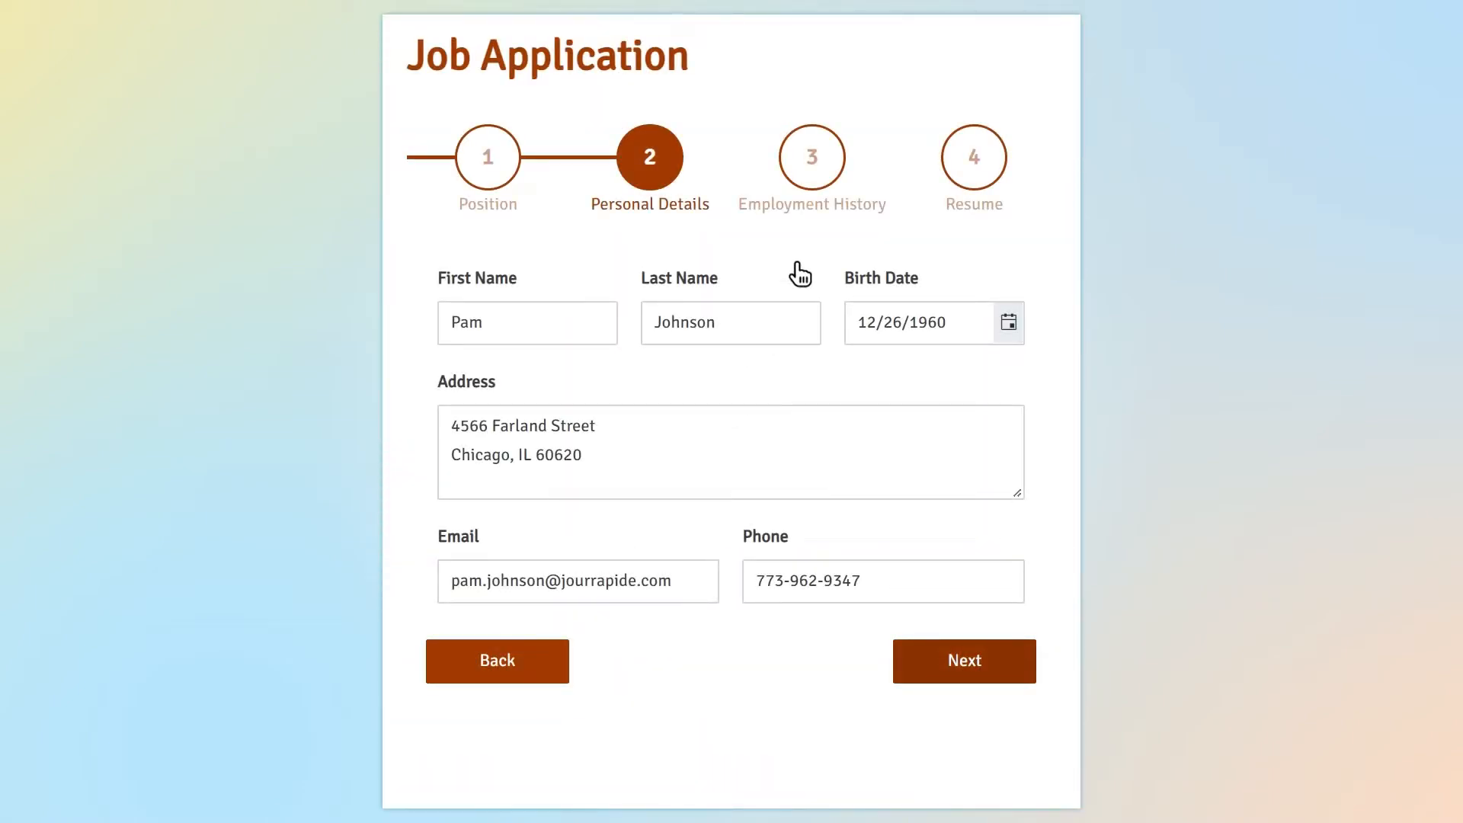
- Advance through the Employment History and Resume steps and submit the Job Application
left_click(964, 661)
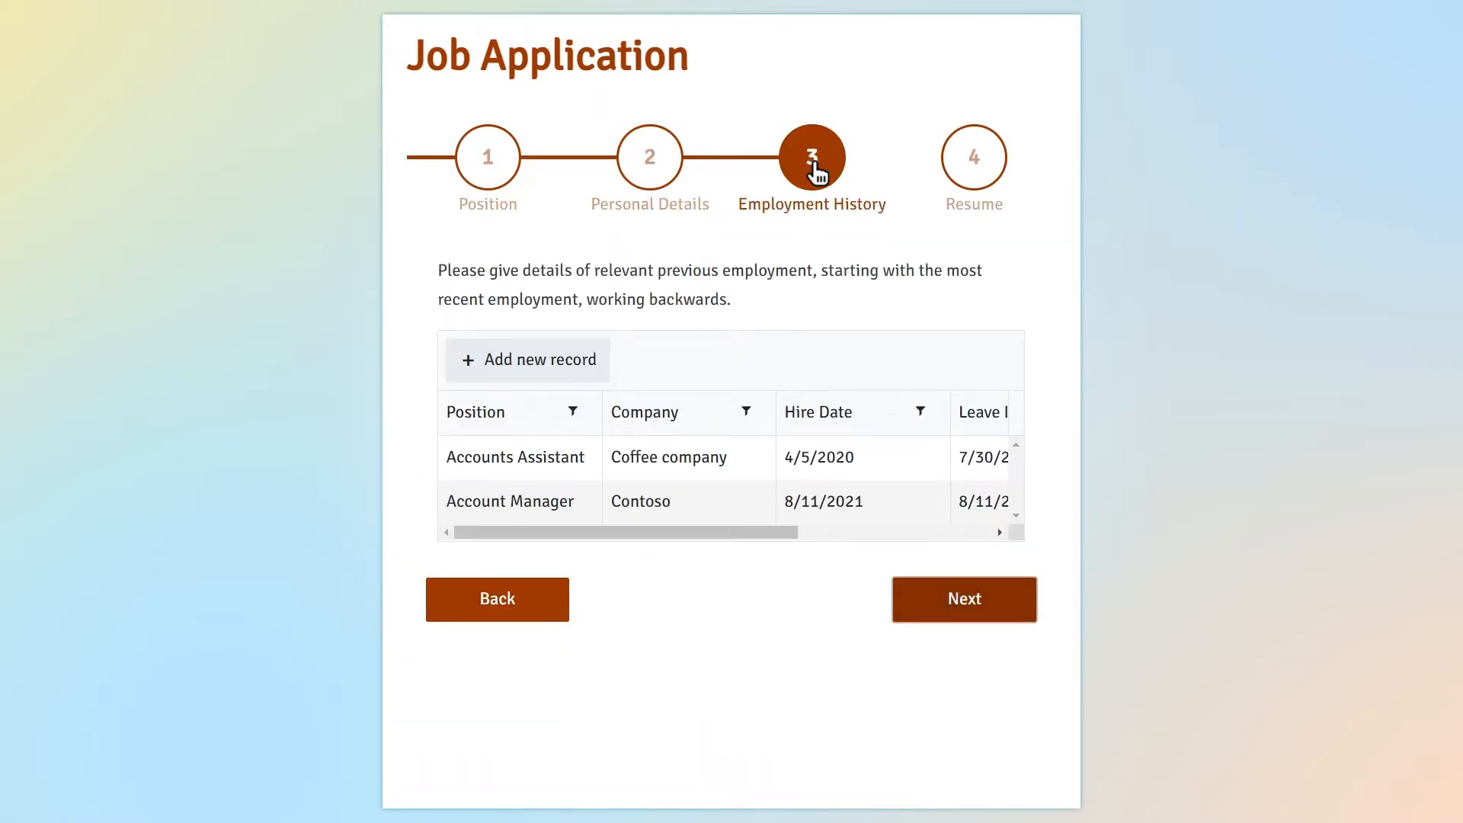
left_click(963, 599)
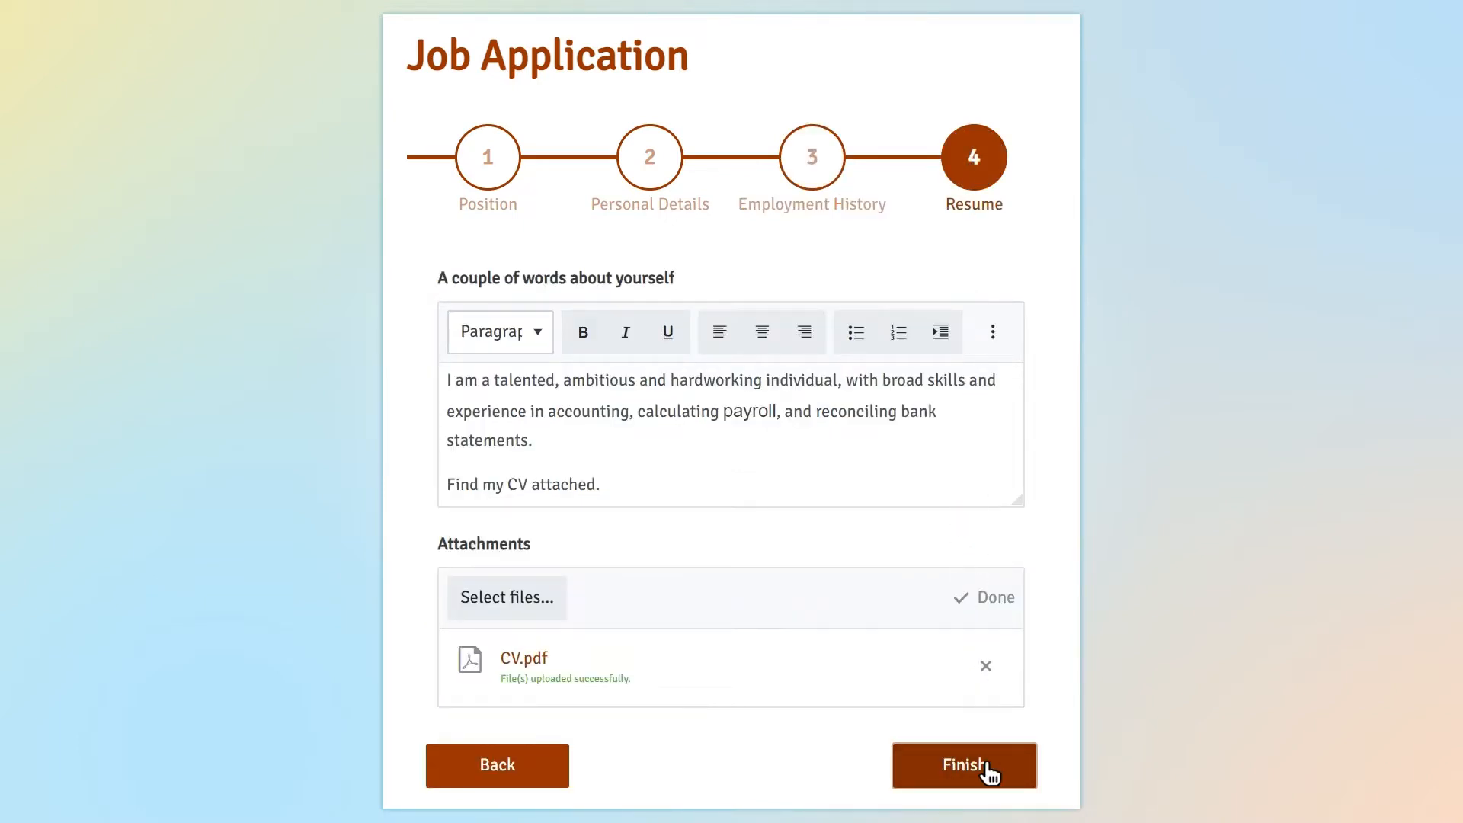
left_click(964, 765)
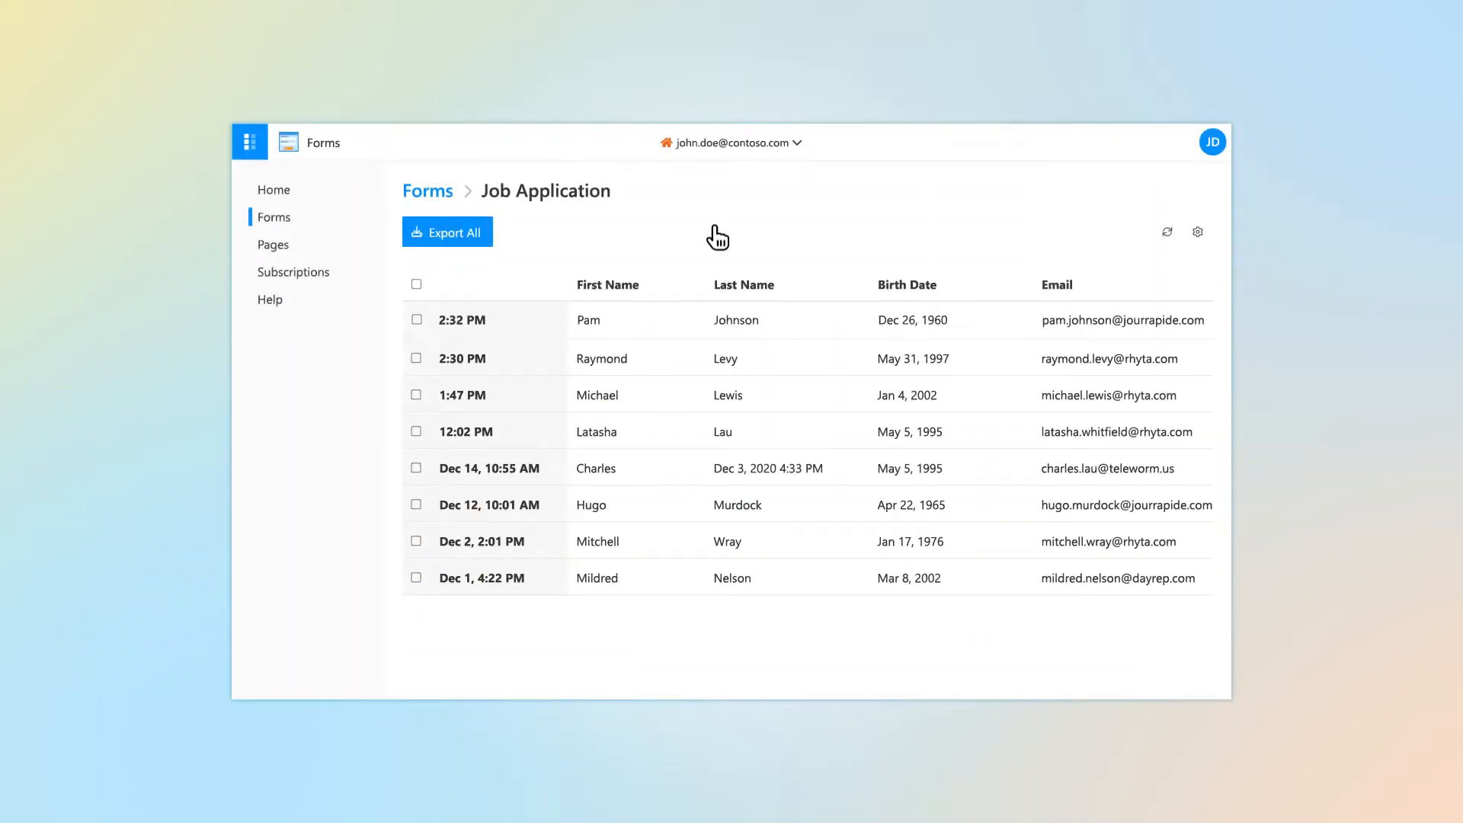
mouse_move(544, 235)
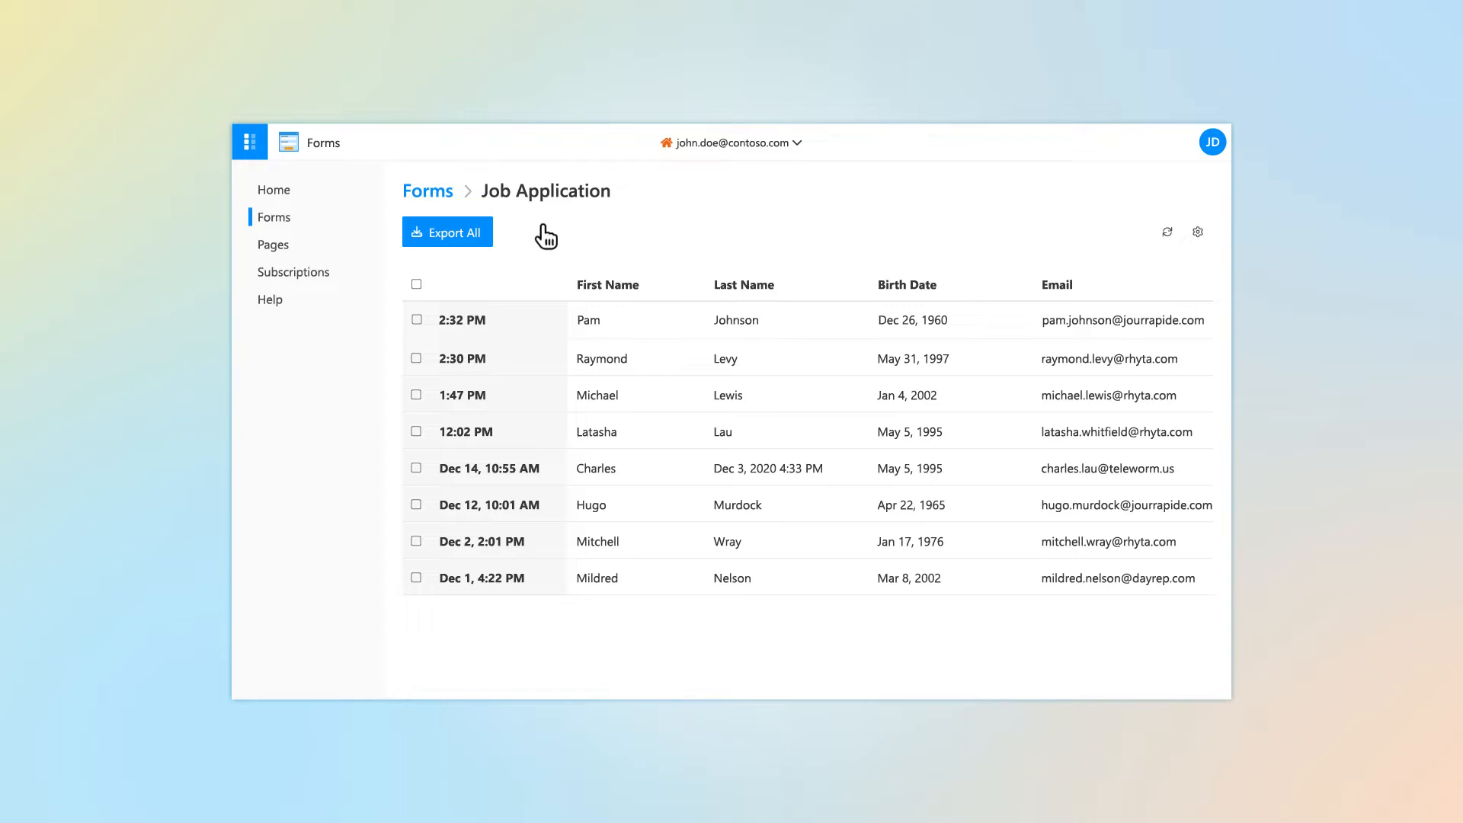
mouse_move(452, 236)
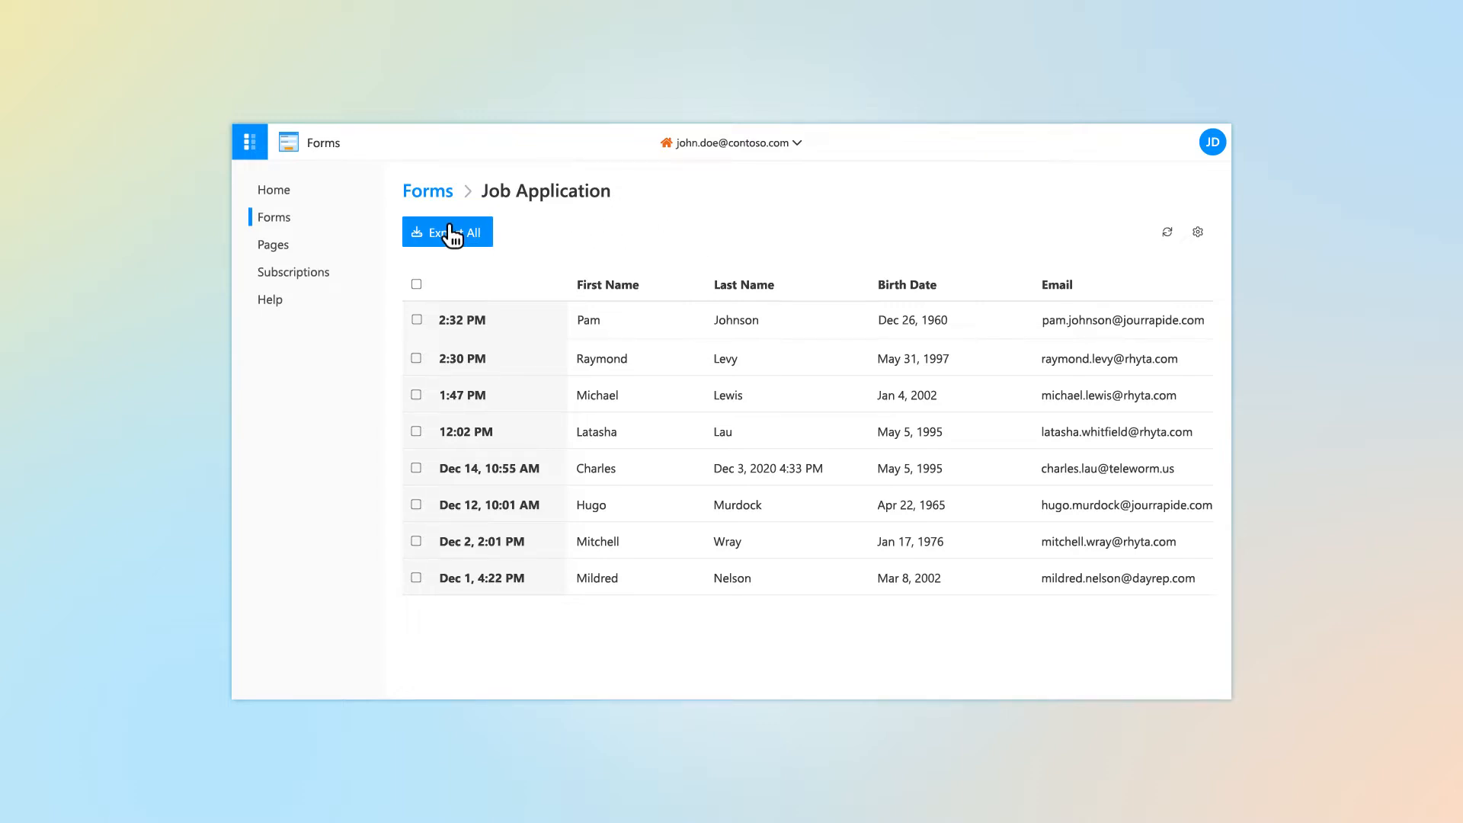
left_click(416, 320)
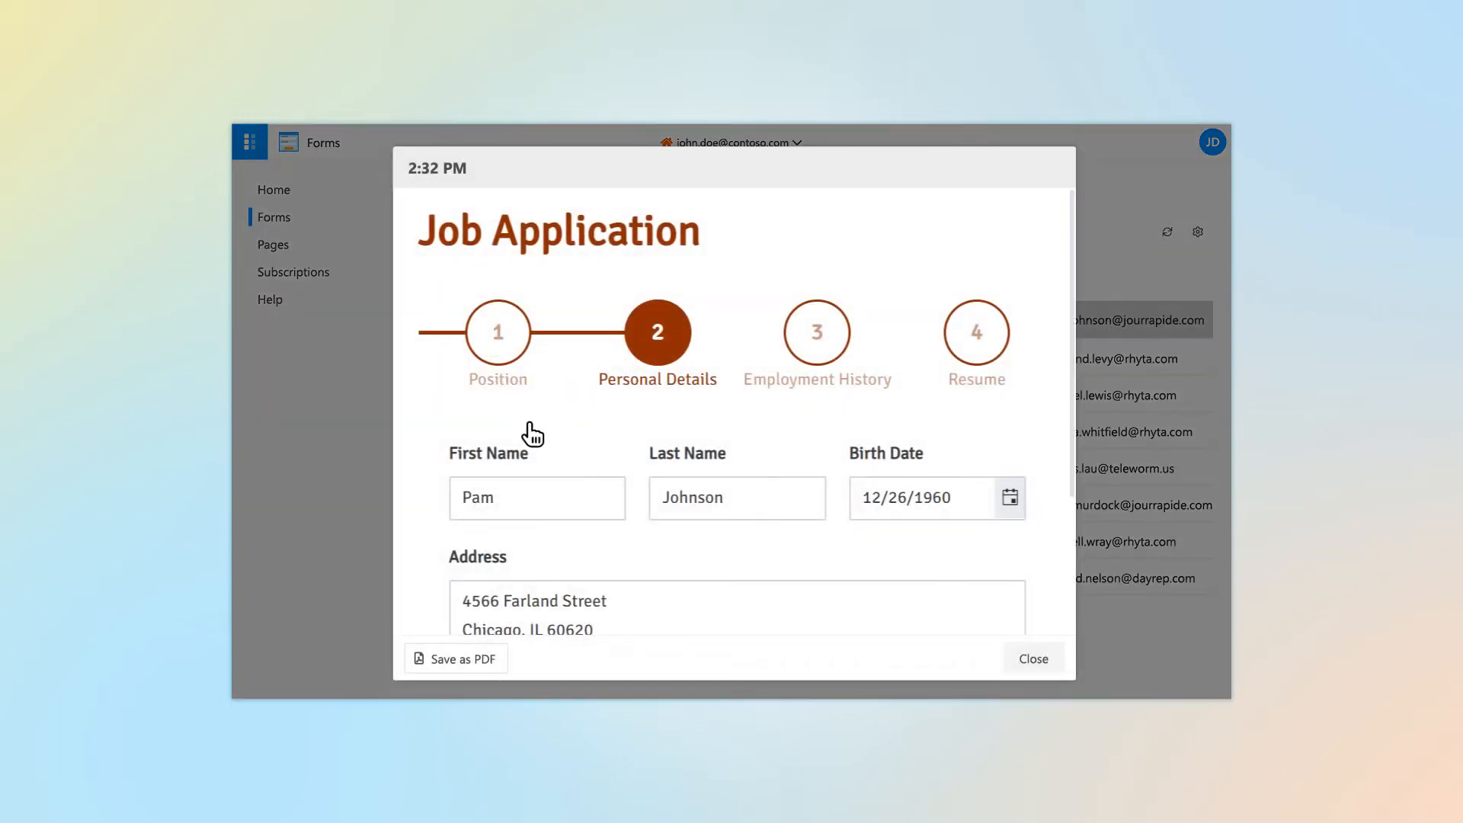
mouse_move(464, 666)
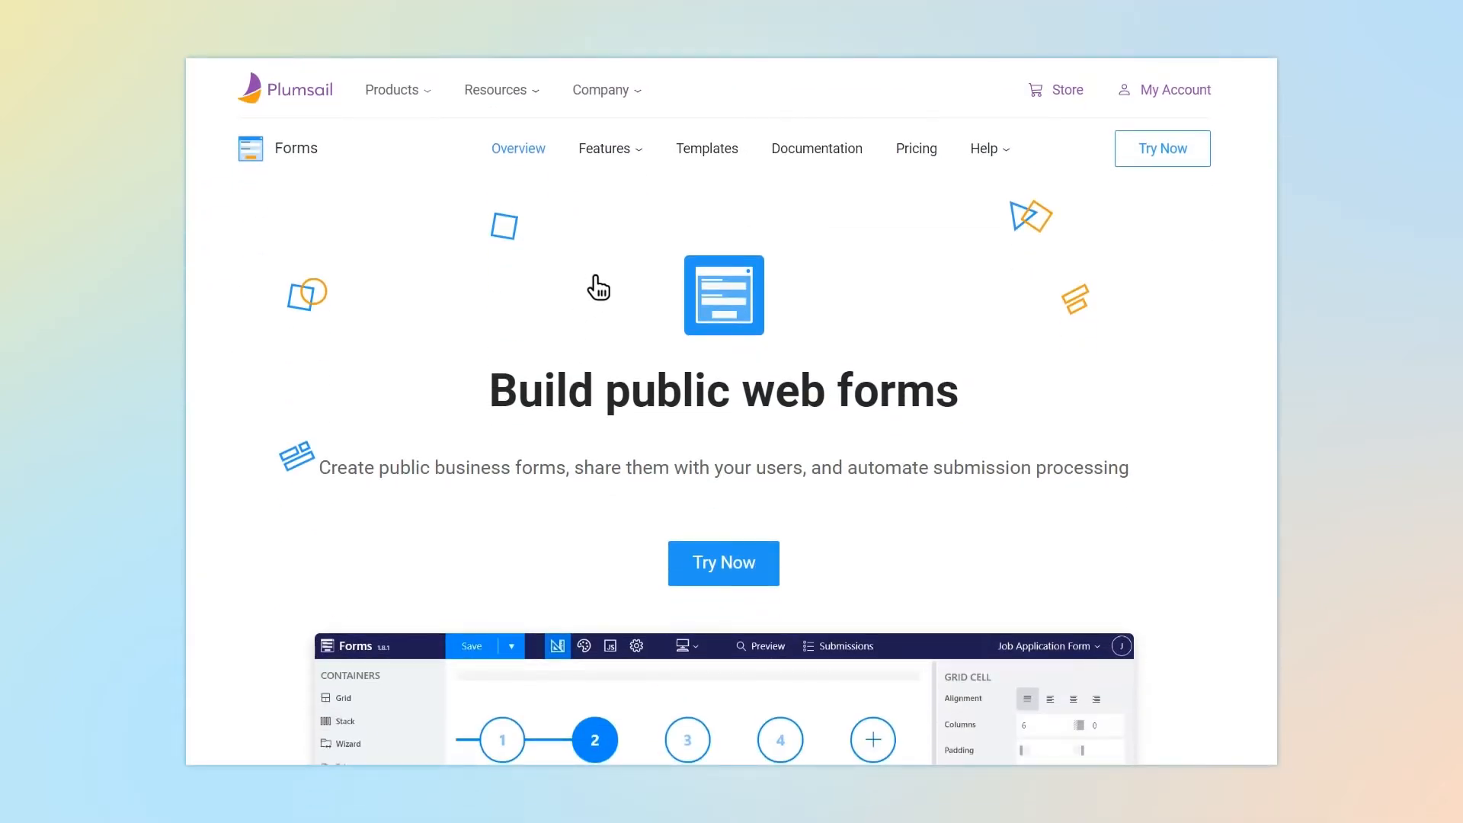
- Browse the Registrations, Feedback & Surveys and Reservations templates, then use the Job Application Form template
left_click(706, 148)
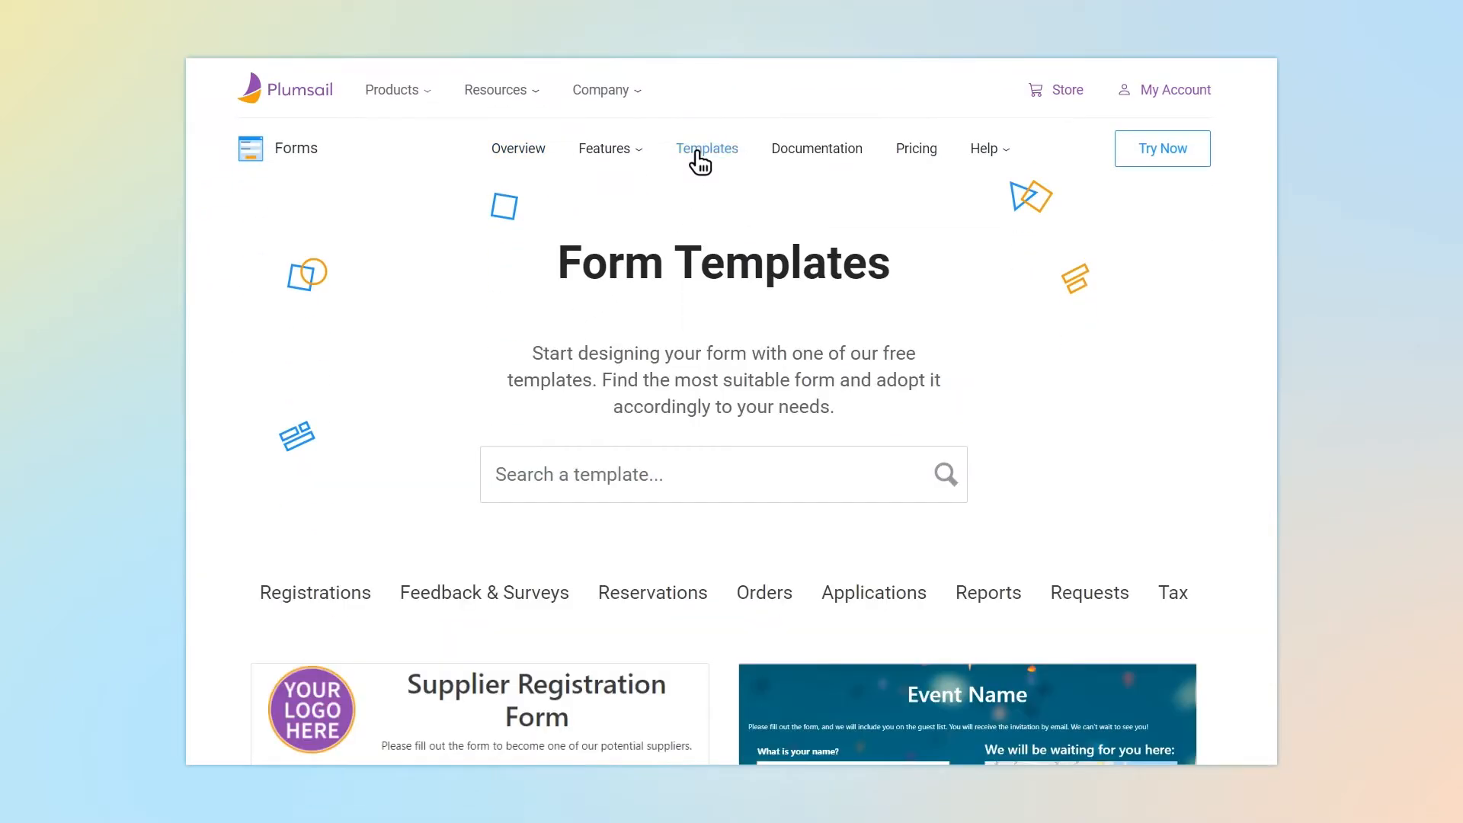
scroll("down", 3)
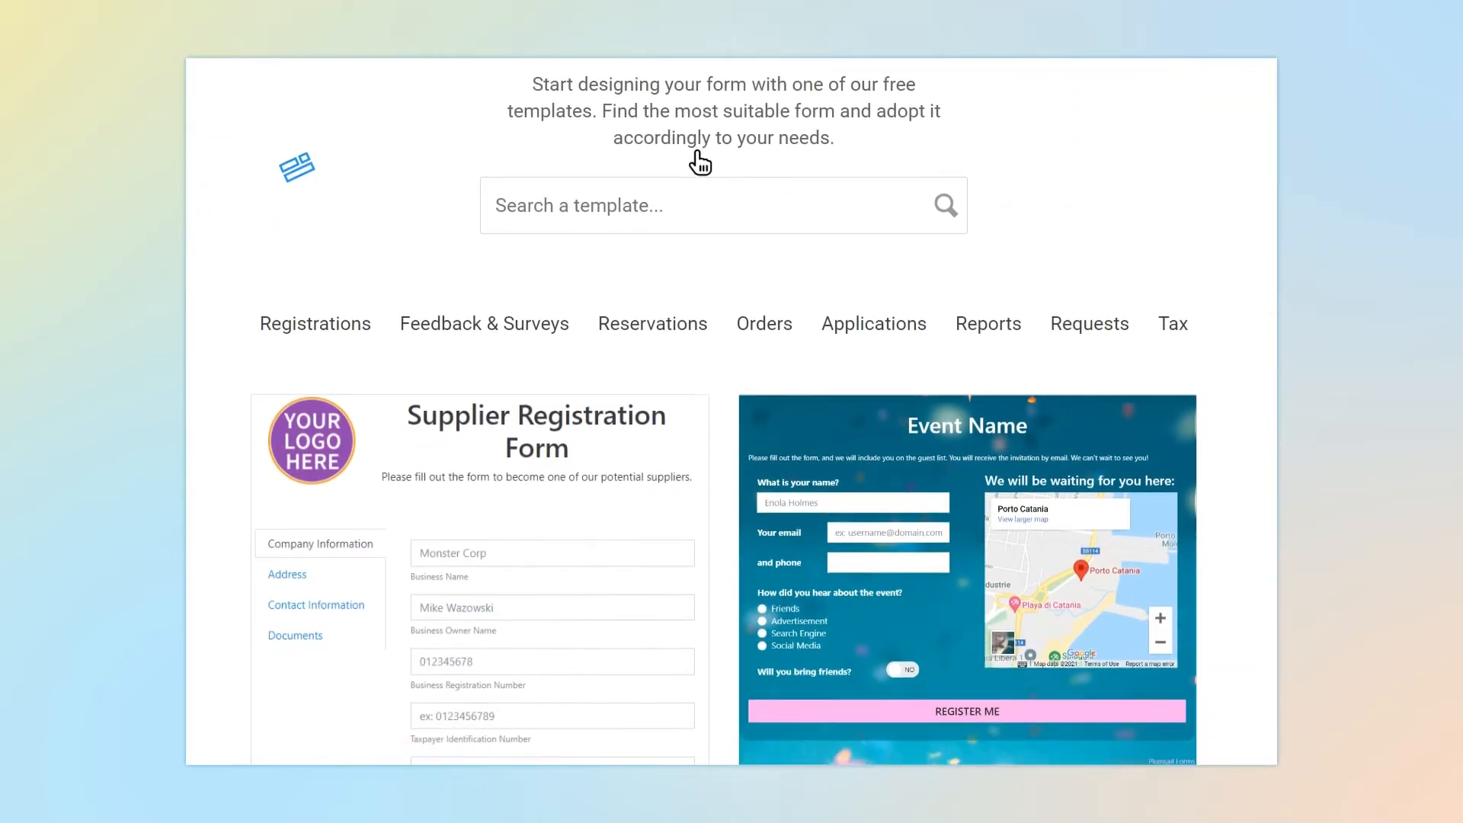
left_click(314, 323)
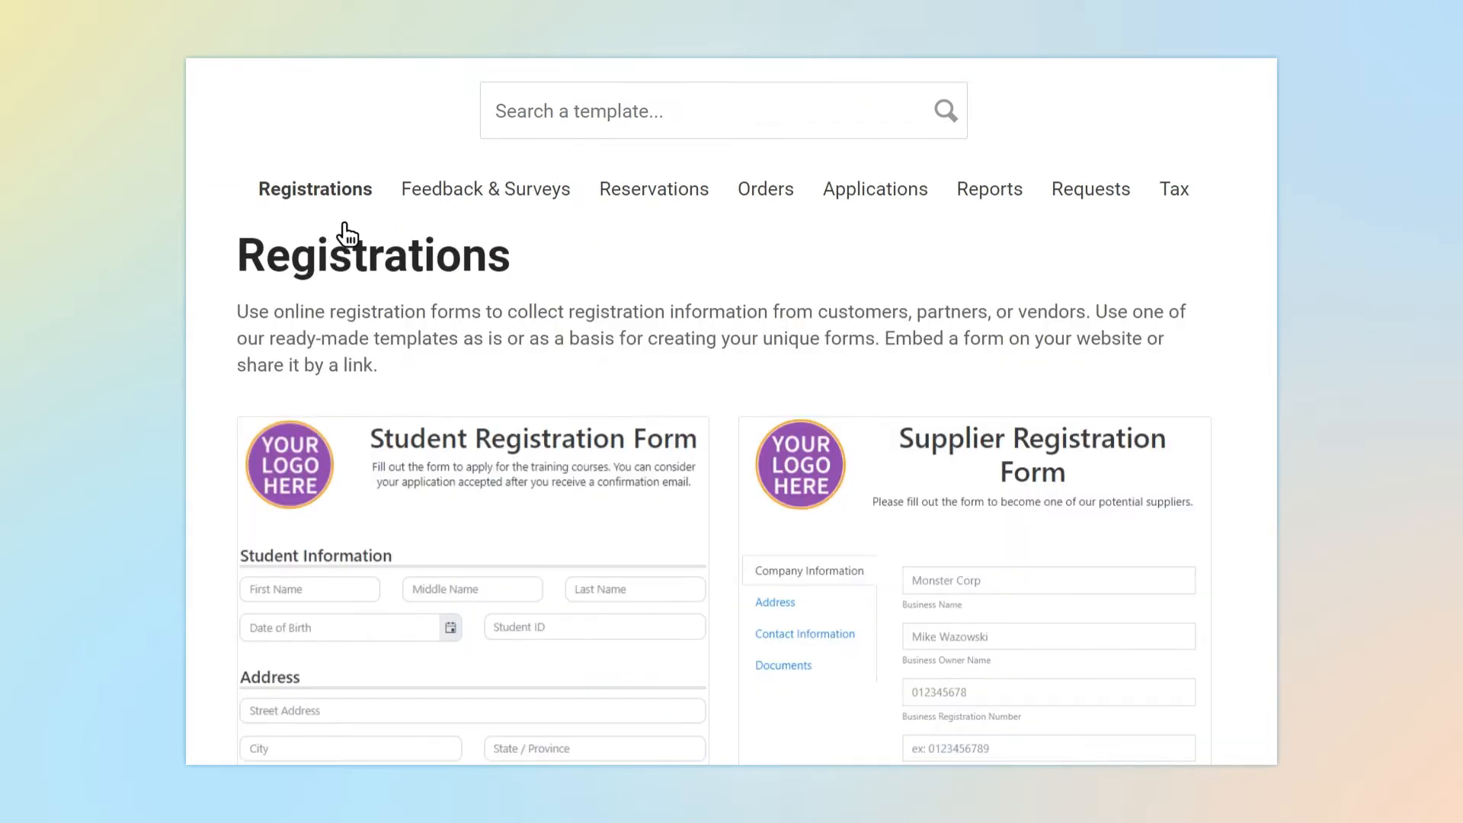
left_click(484, 188)
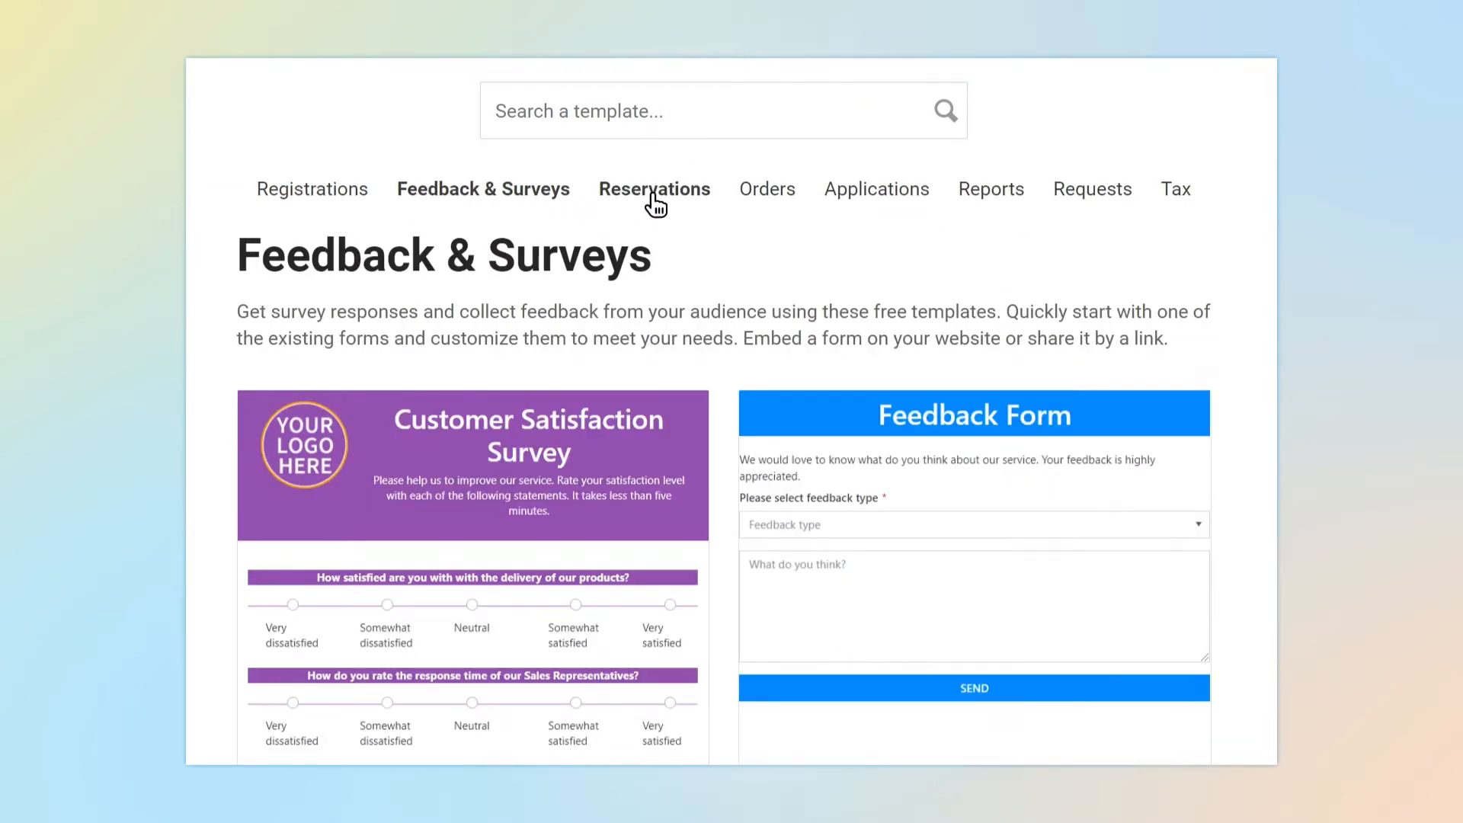
left_click(764, 189)
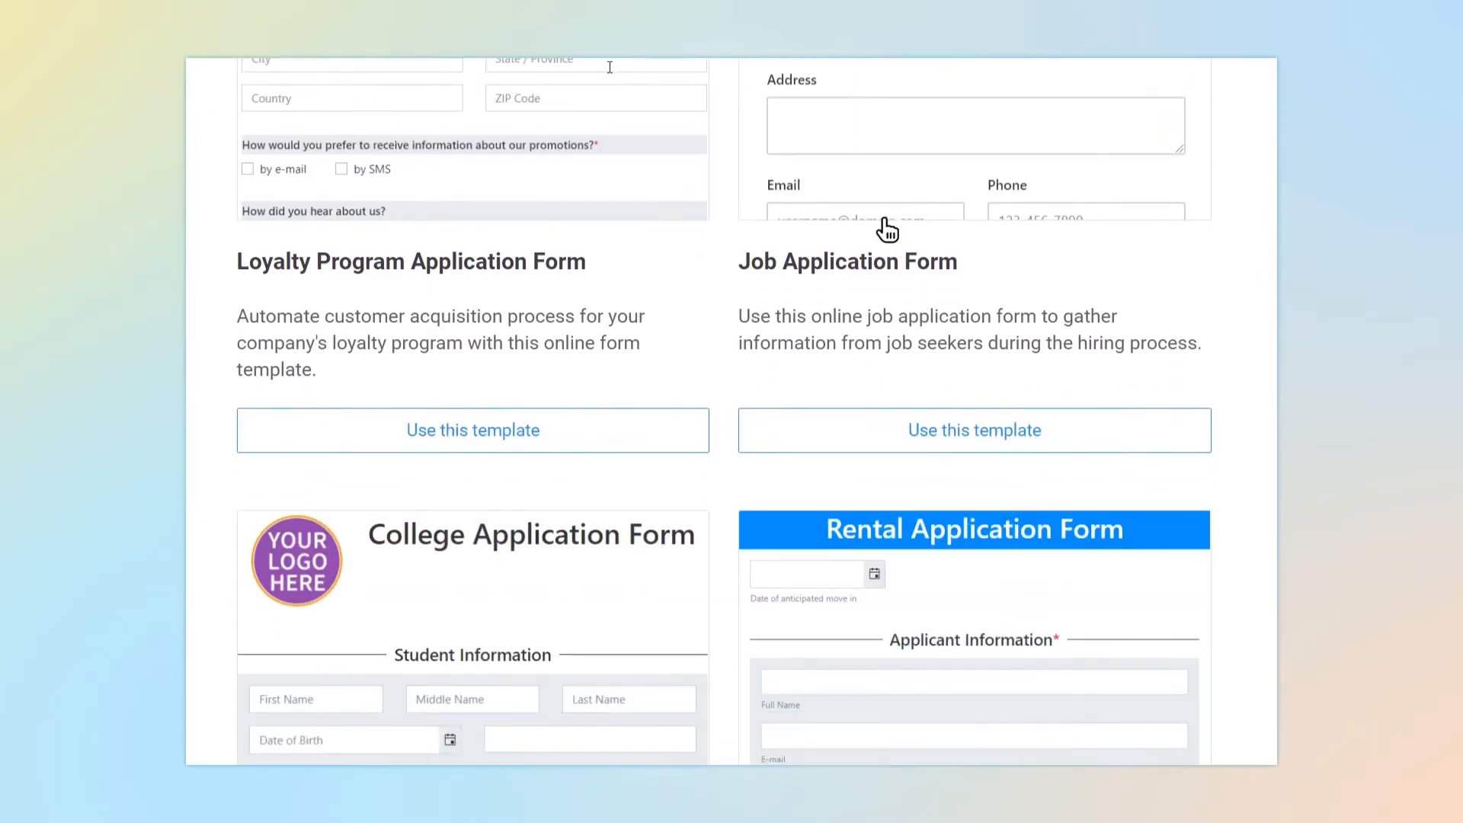
left_click(973, 430)
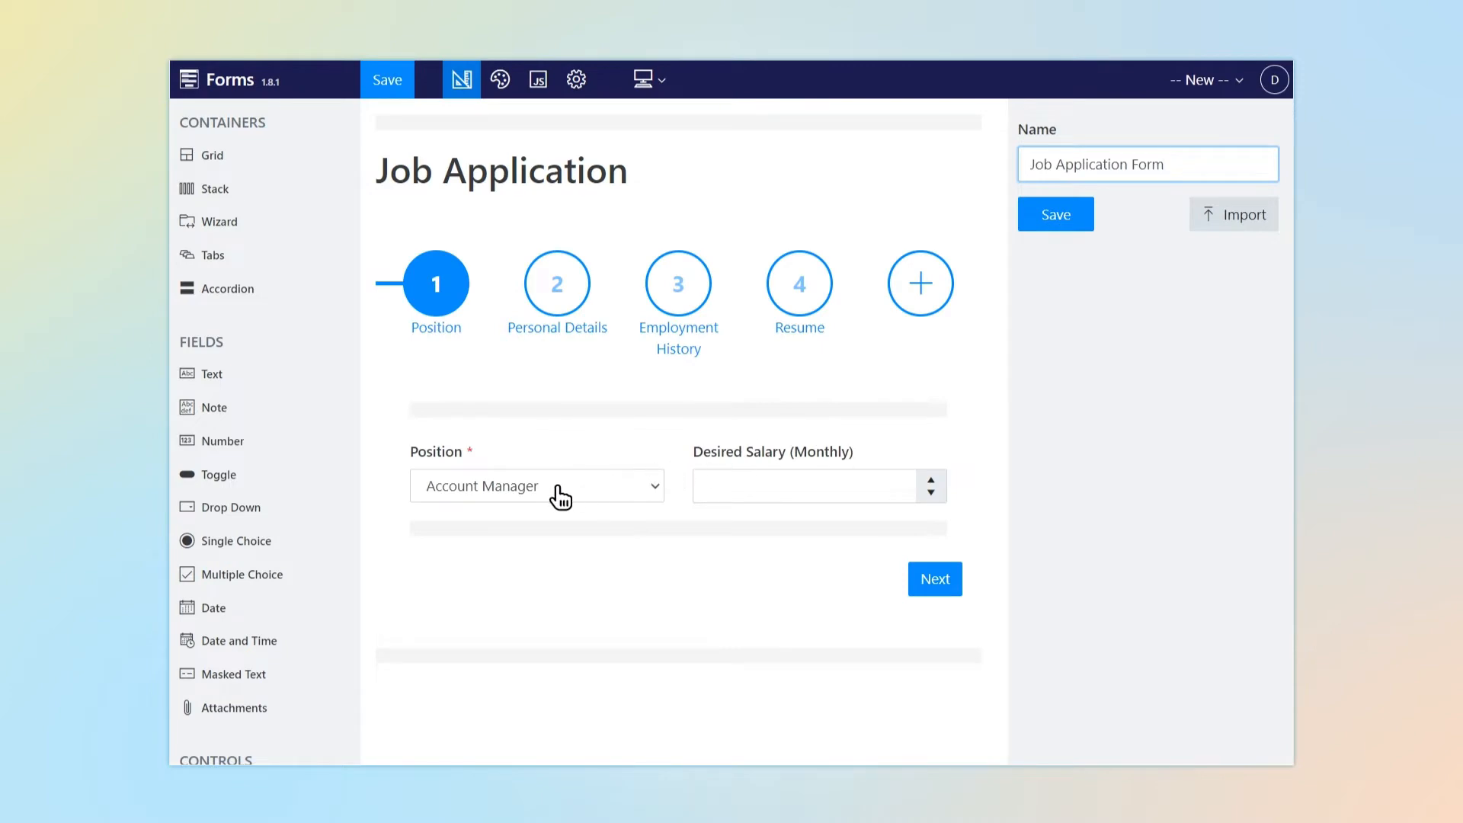
- Review the Job Application template, then view the Vehicle Accident Report and Expense Reimbursement samples
left_click(537, 486)
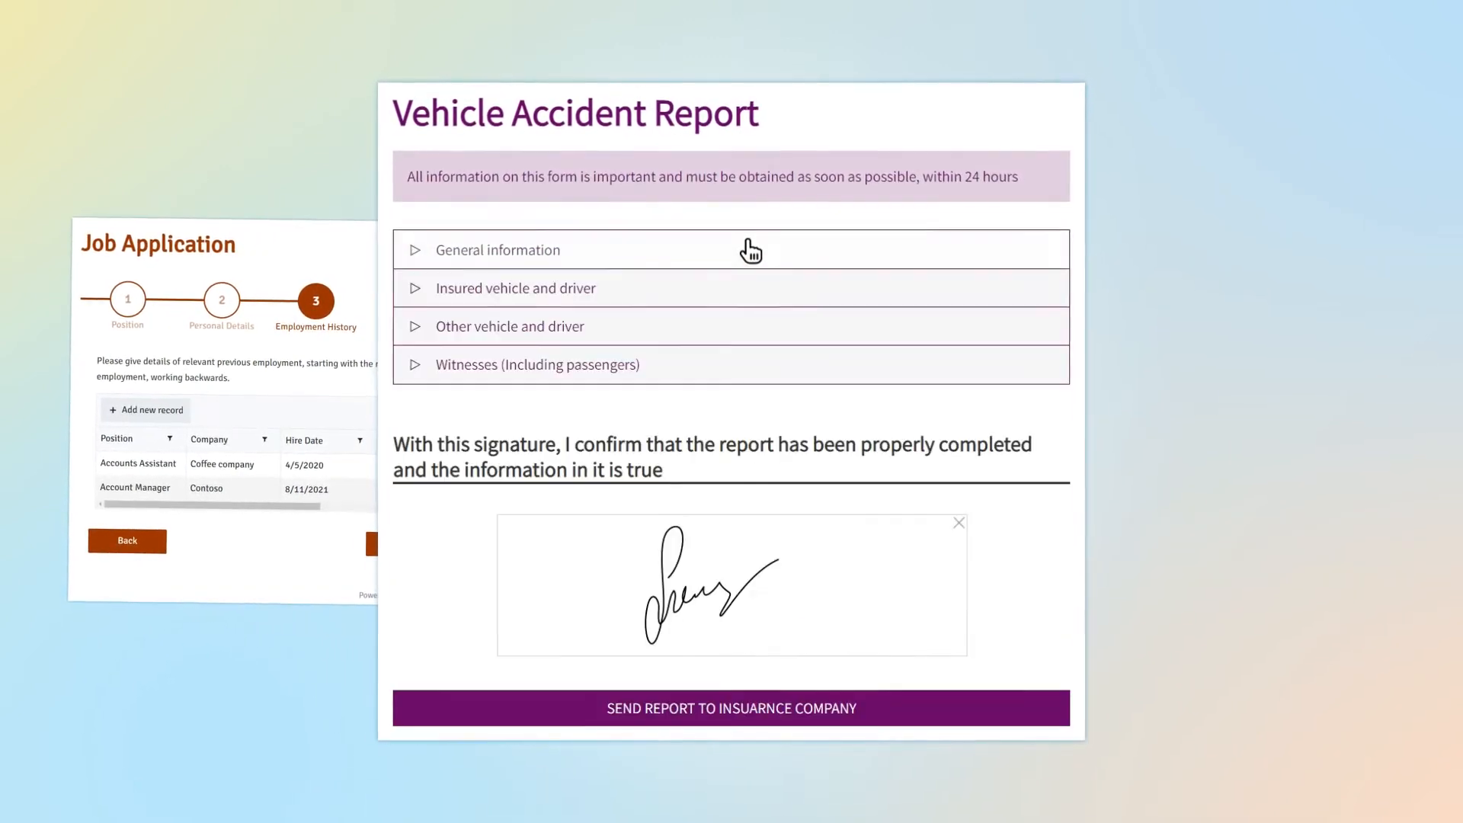
left_click(515, 287)
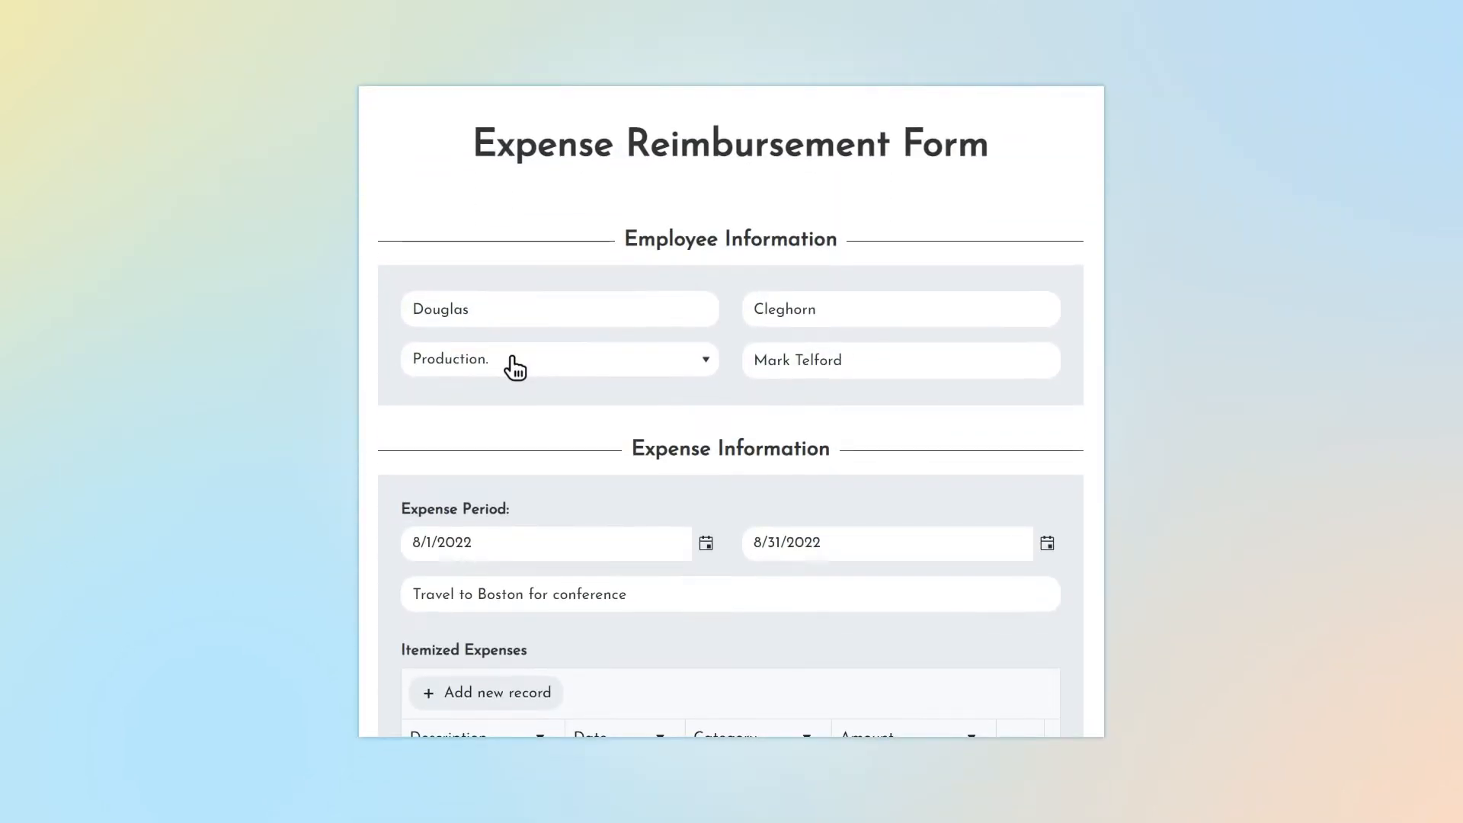
- Add 'To/from airport', daily meals and hotel expense rows, totaling $3530
scroll("down", 3)
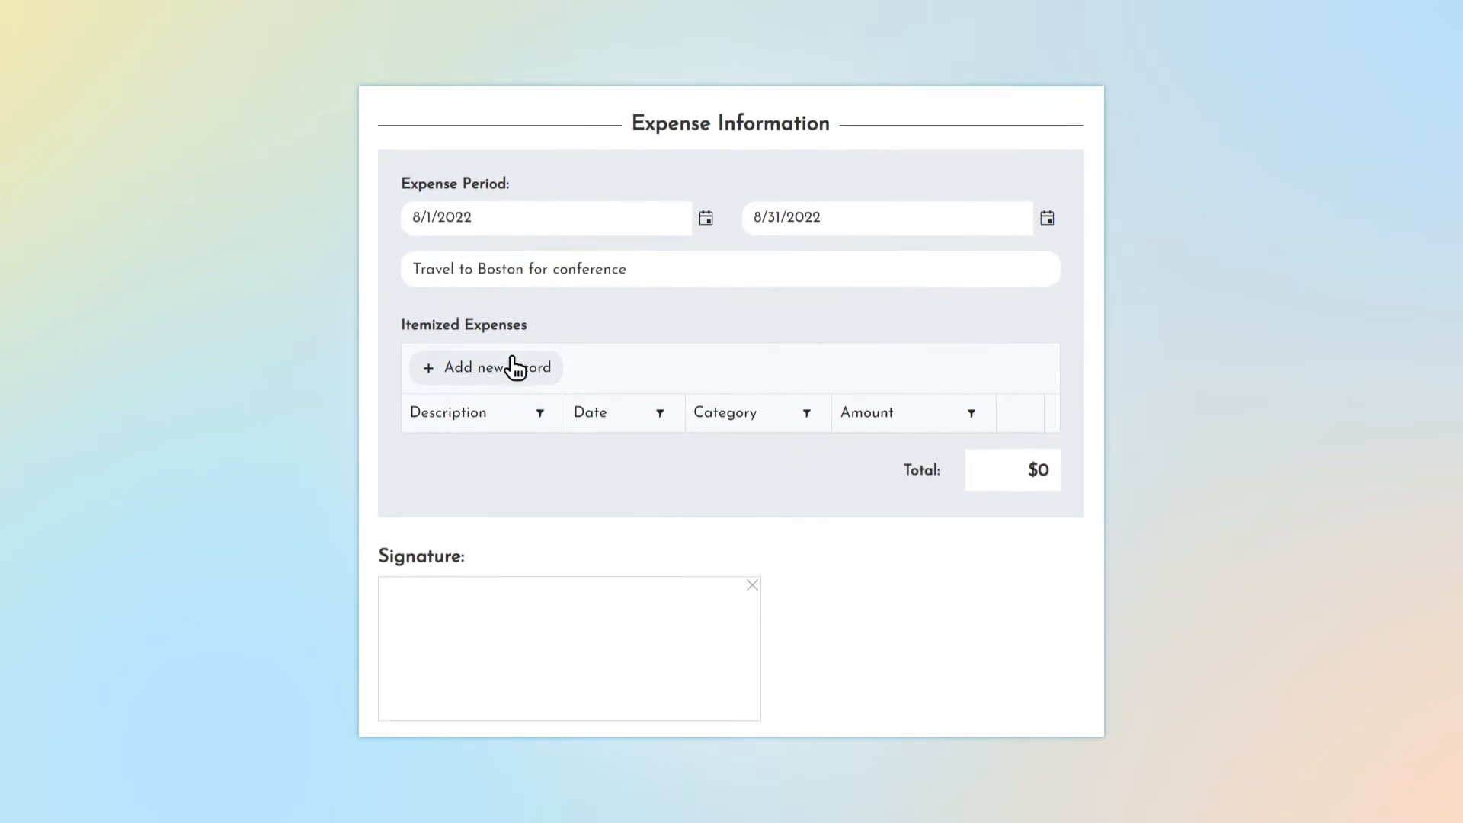
left_click(486, 366)
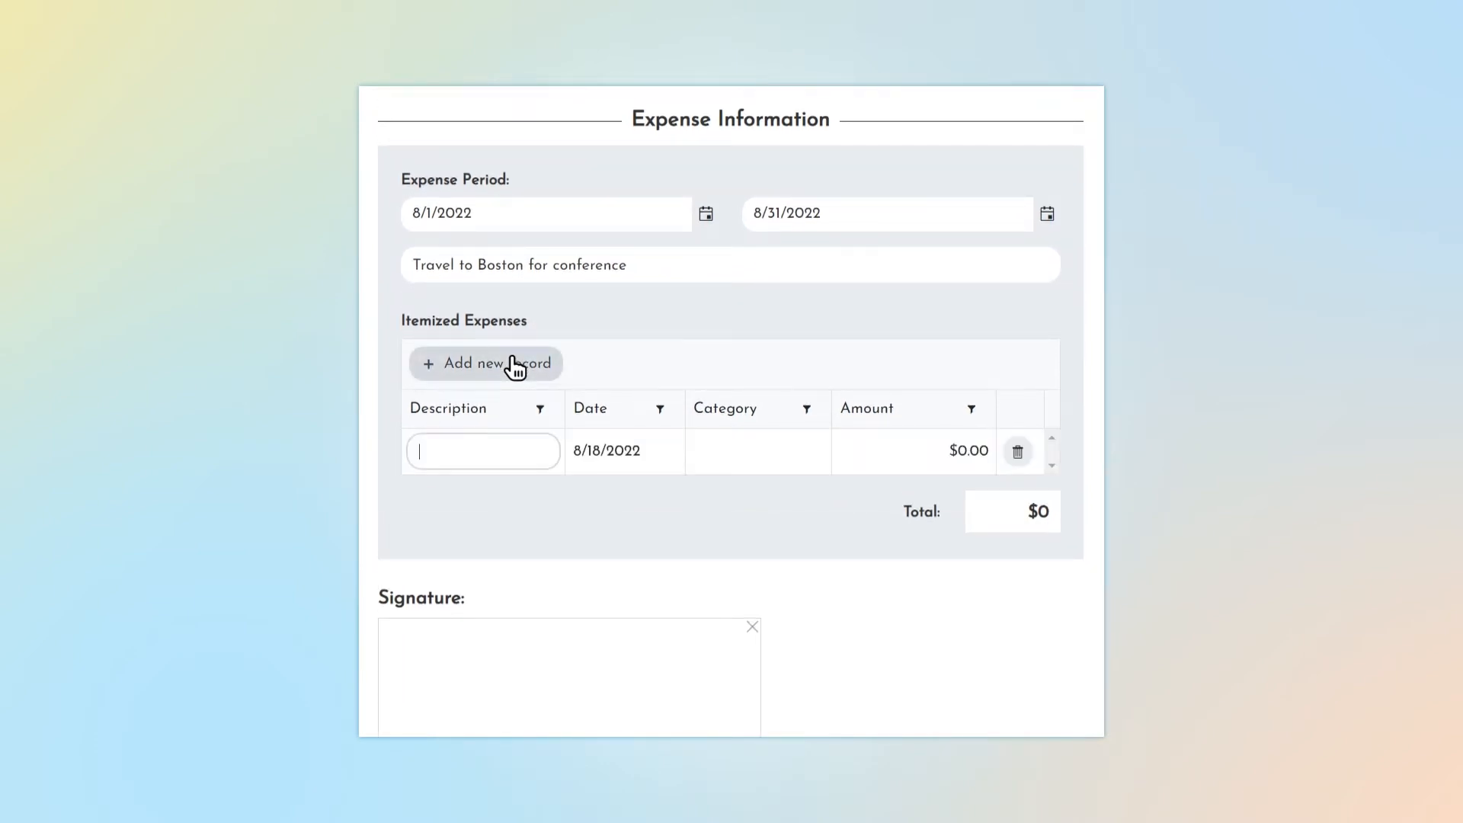
type("To/from airport")
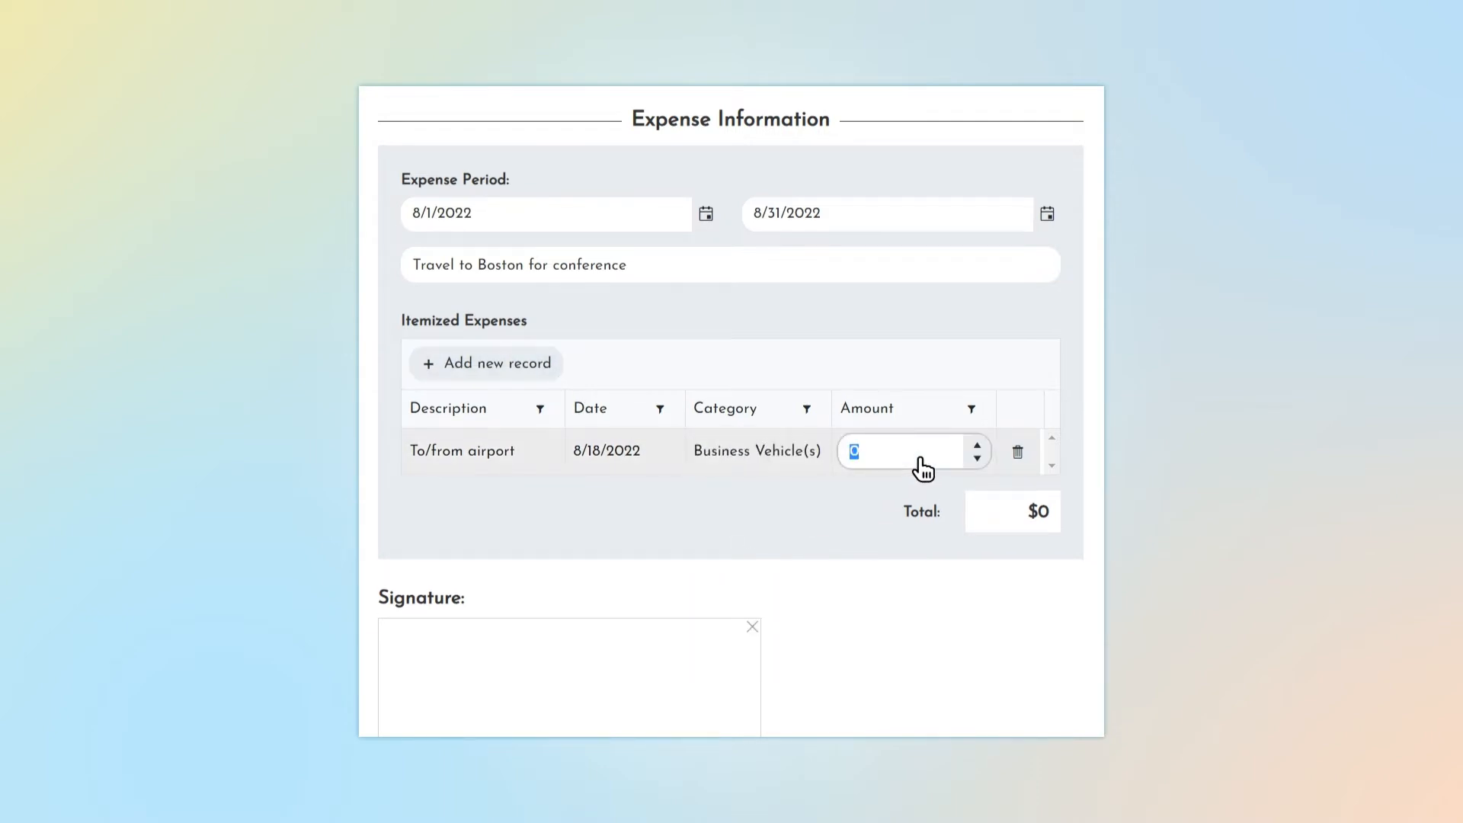
left_click(486, 363)
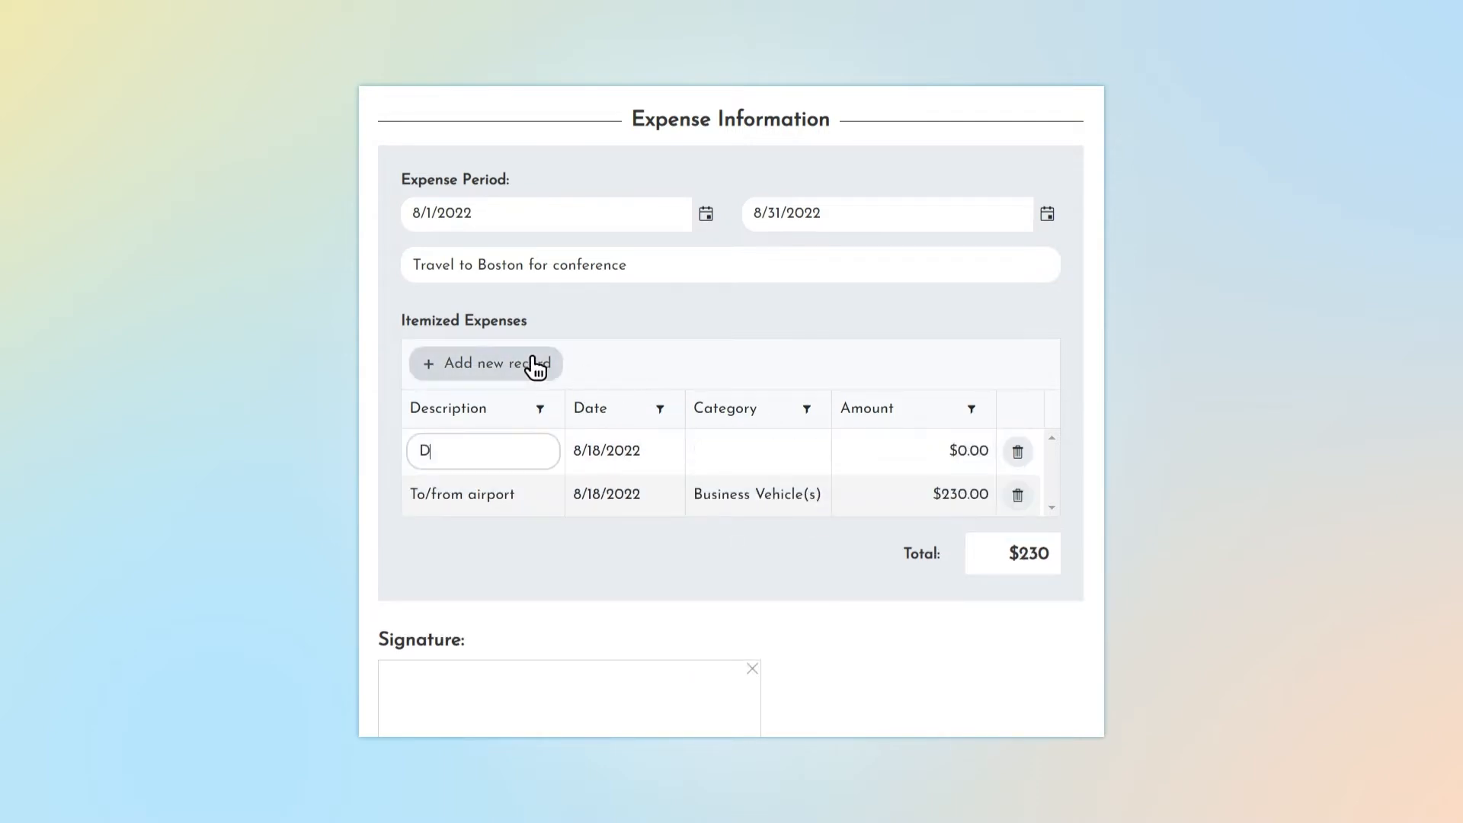
left_click(757, 452)
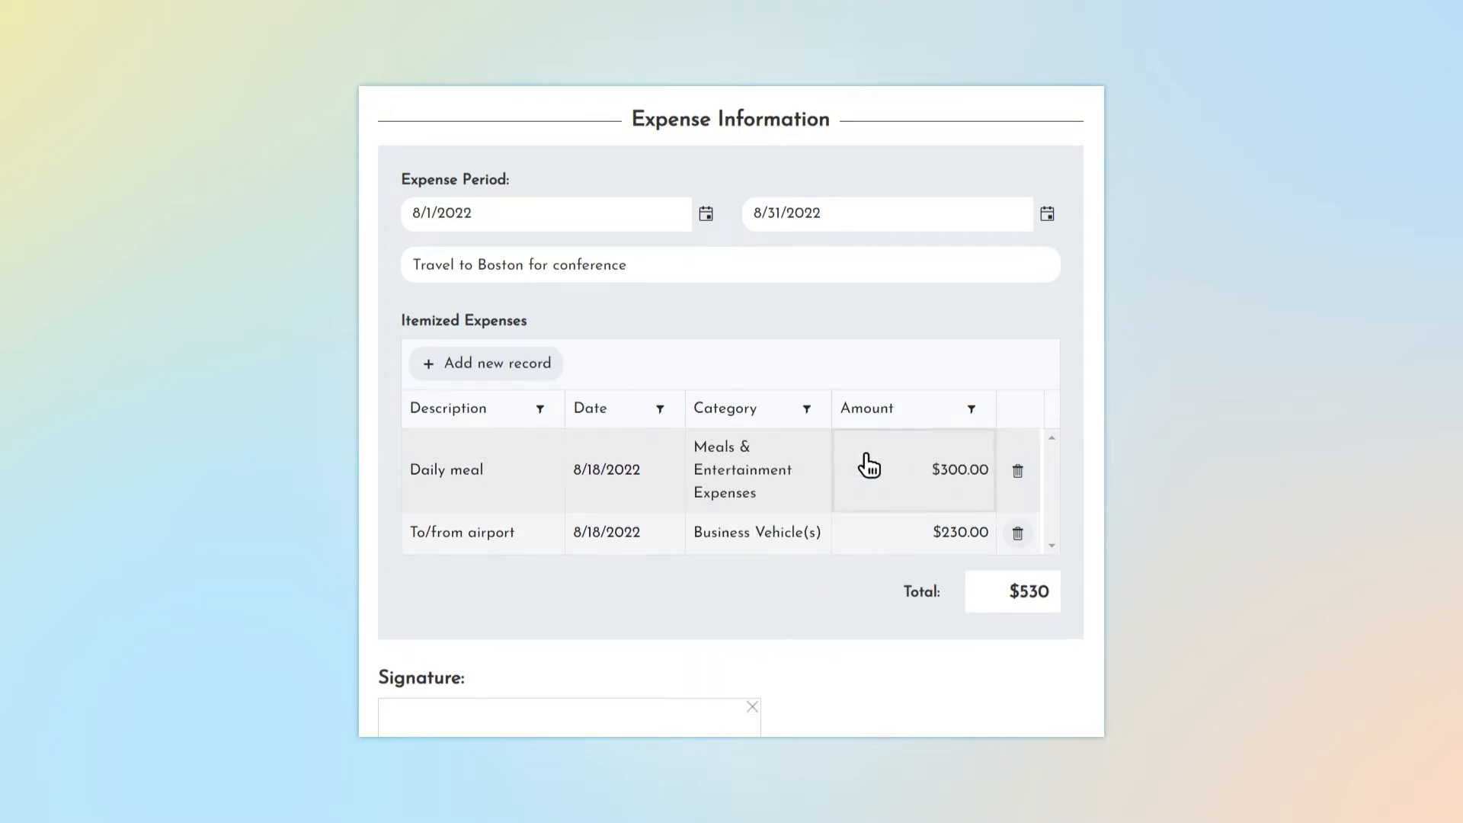
left_click(485, 363)
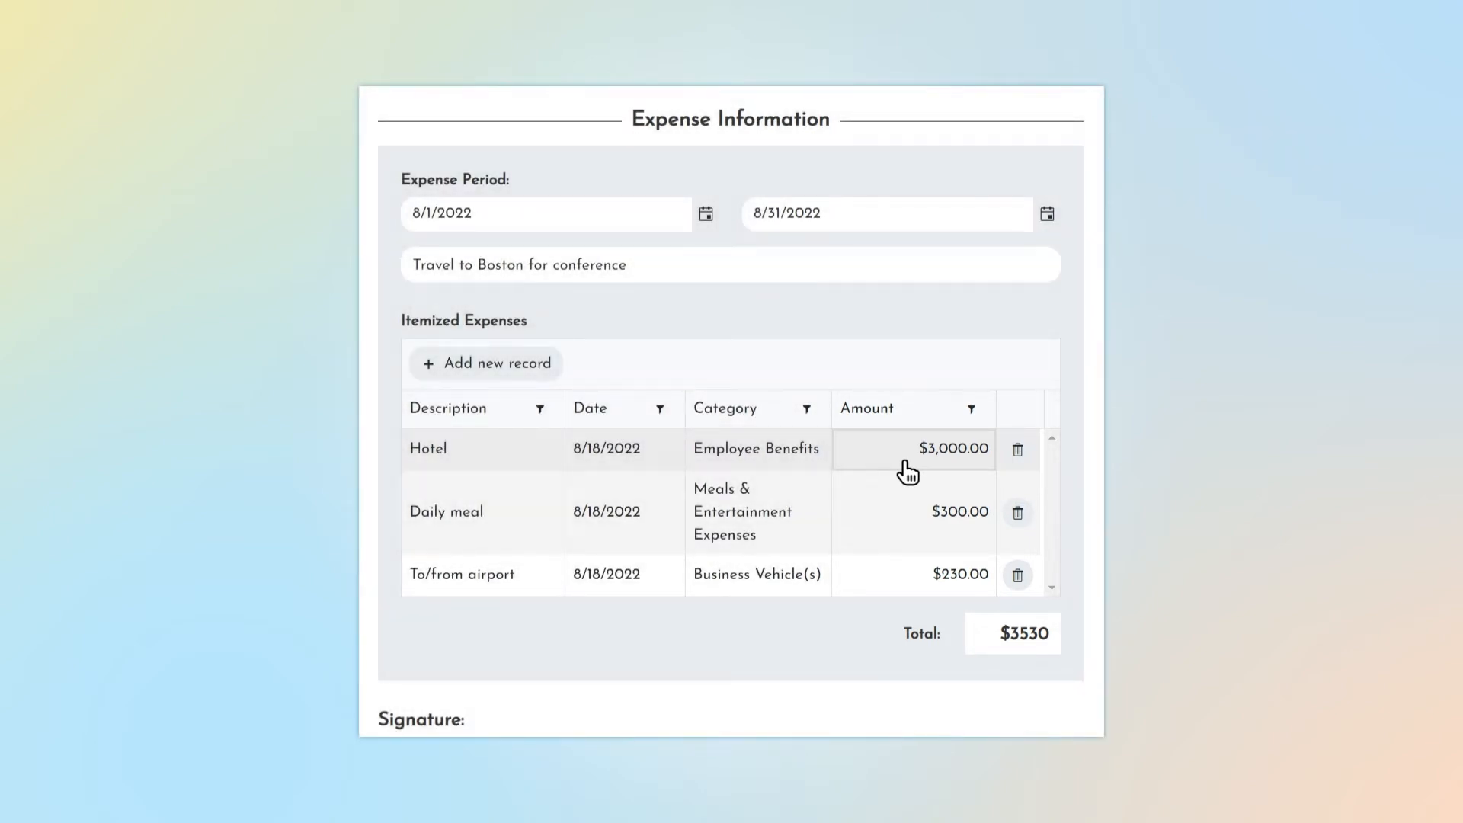
scroll("down", 3)
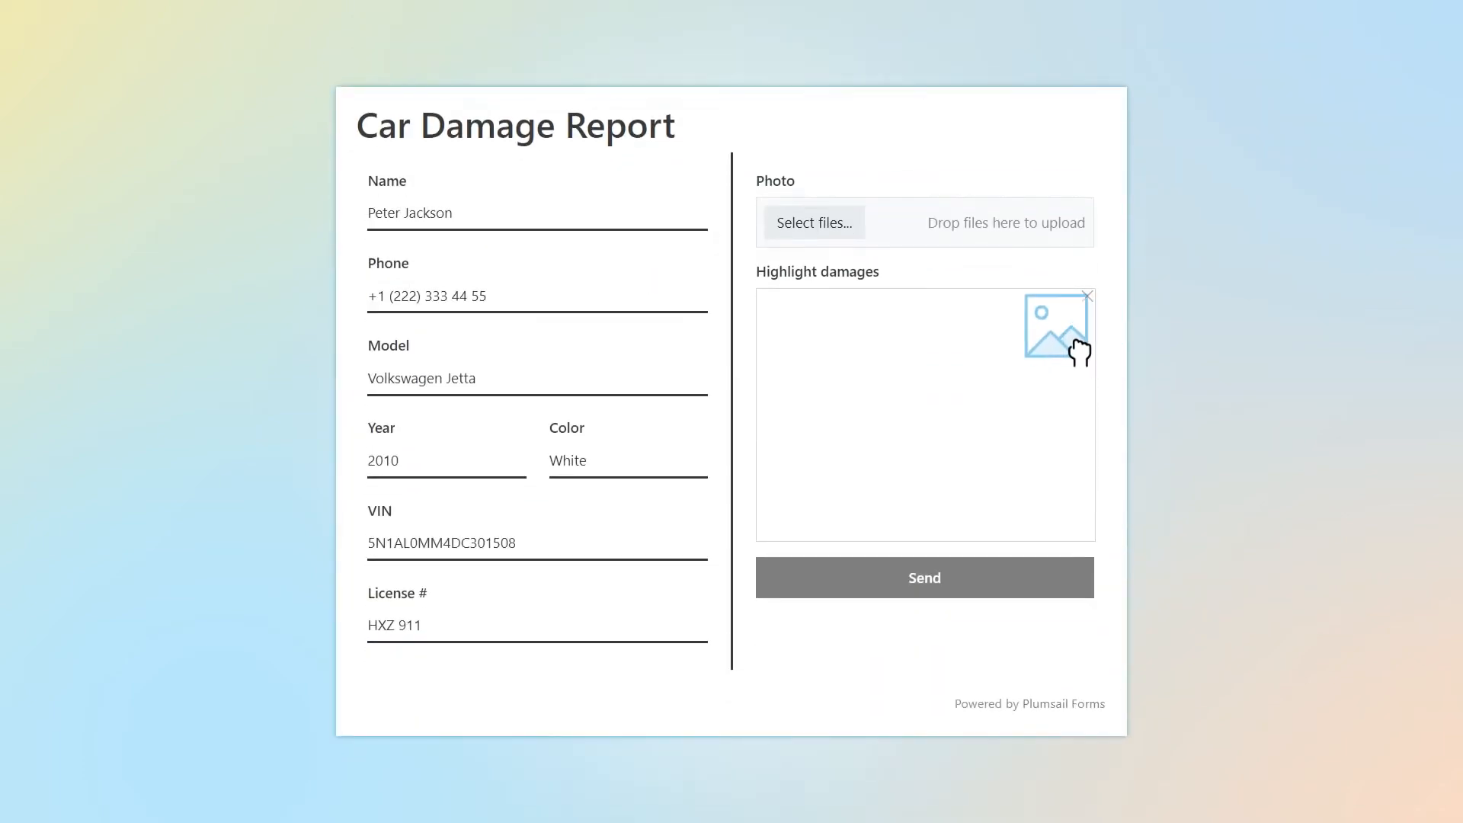
- Load the damage photo into the Highlight damages sketch of the Car Damage Report
left_click(813, 222)
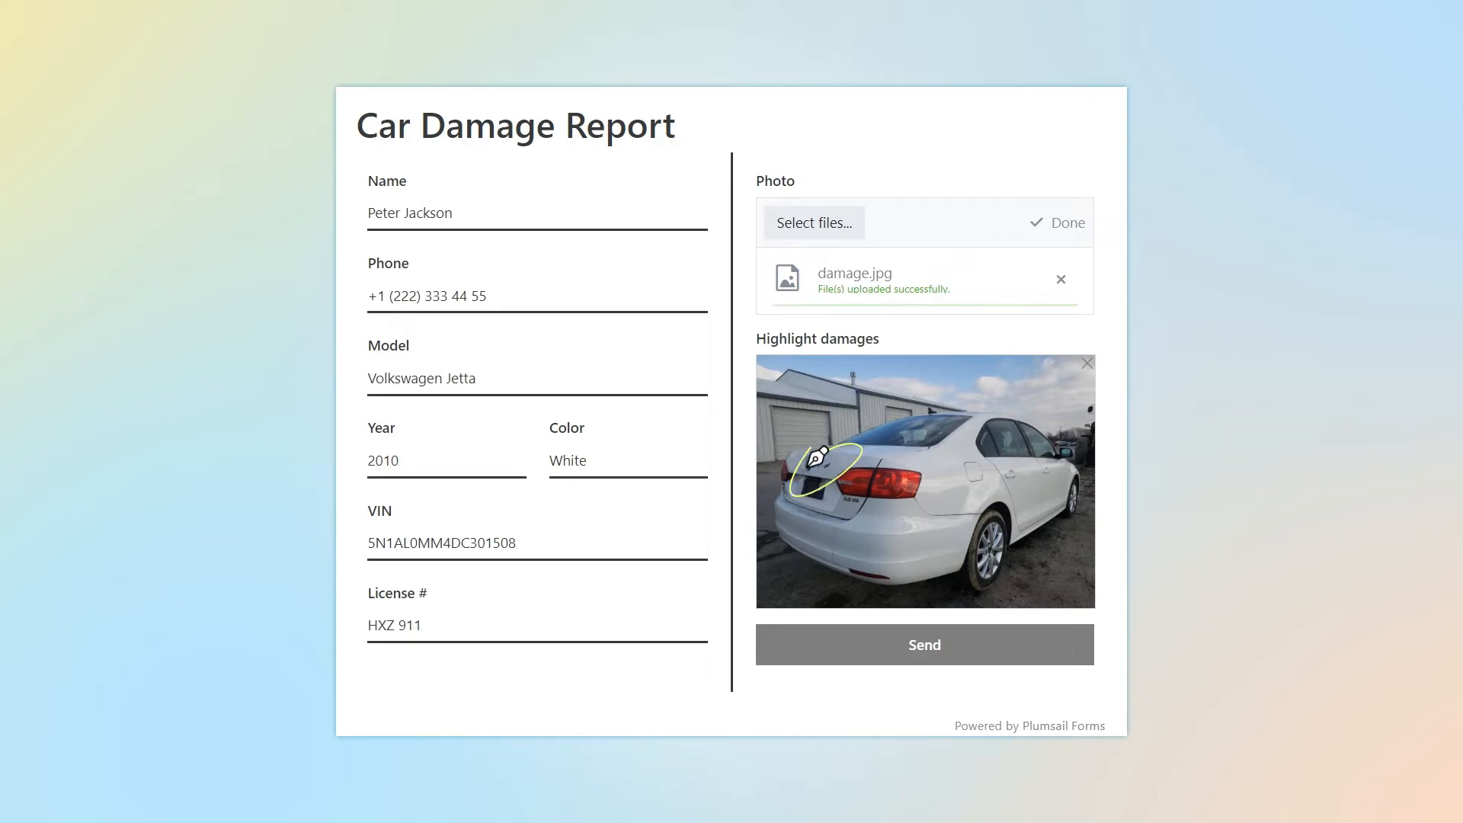
scroll("down", 3)
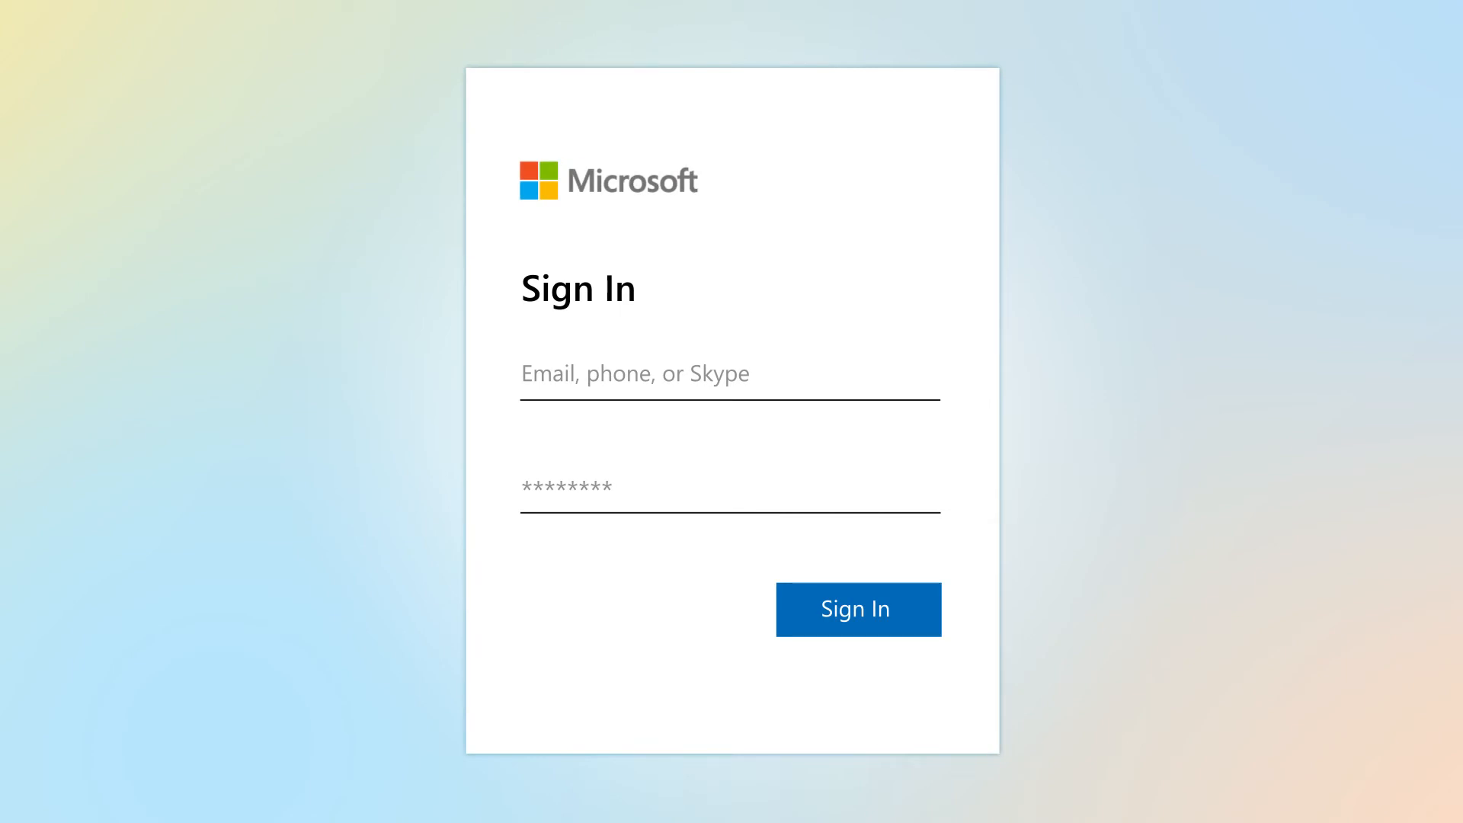
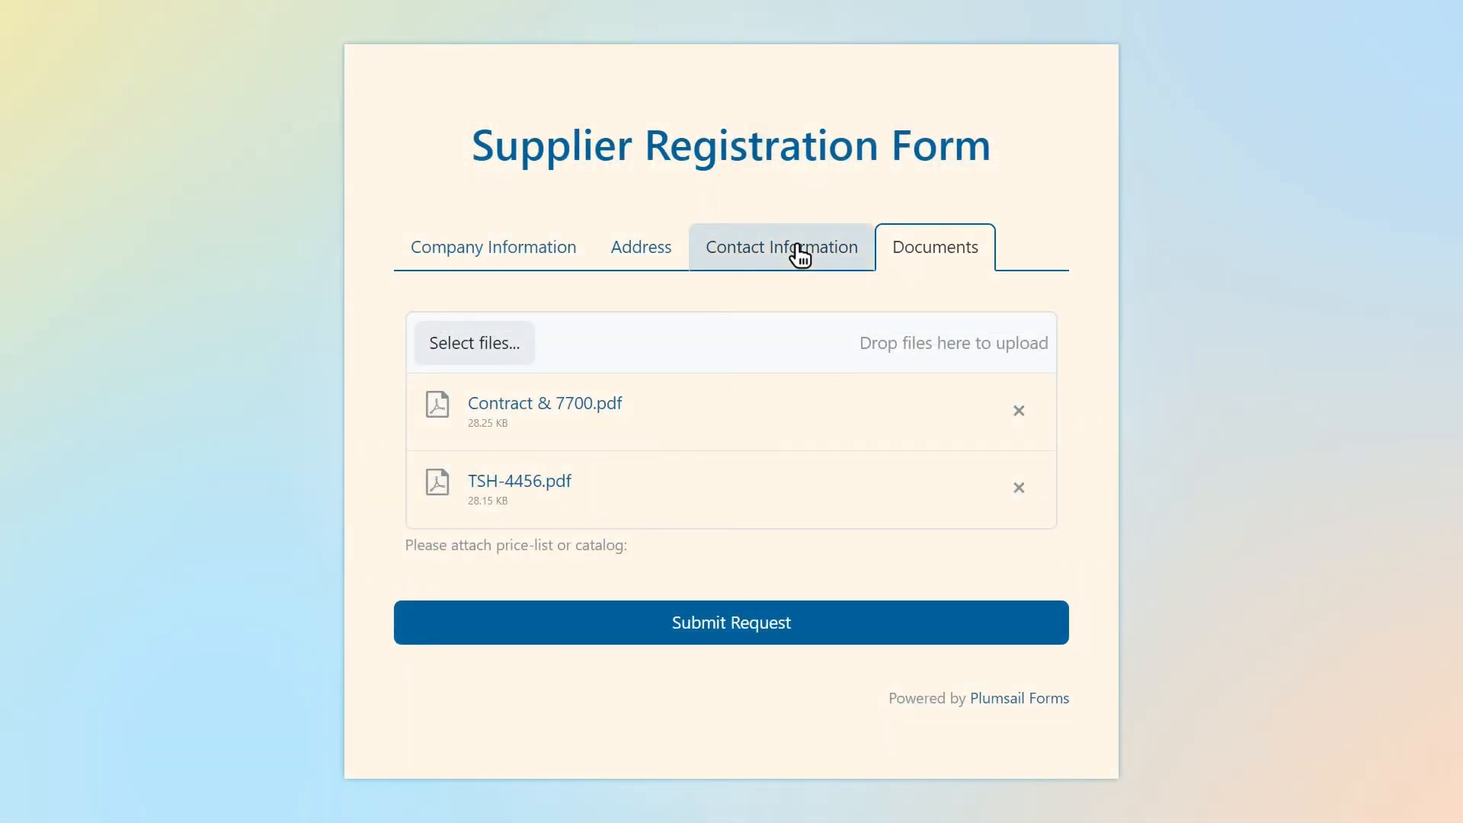
- Show the supplier's Chicago, Illinois address on the Address tab
left_click(641, 246)
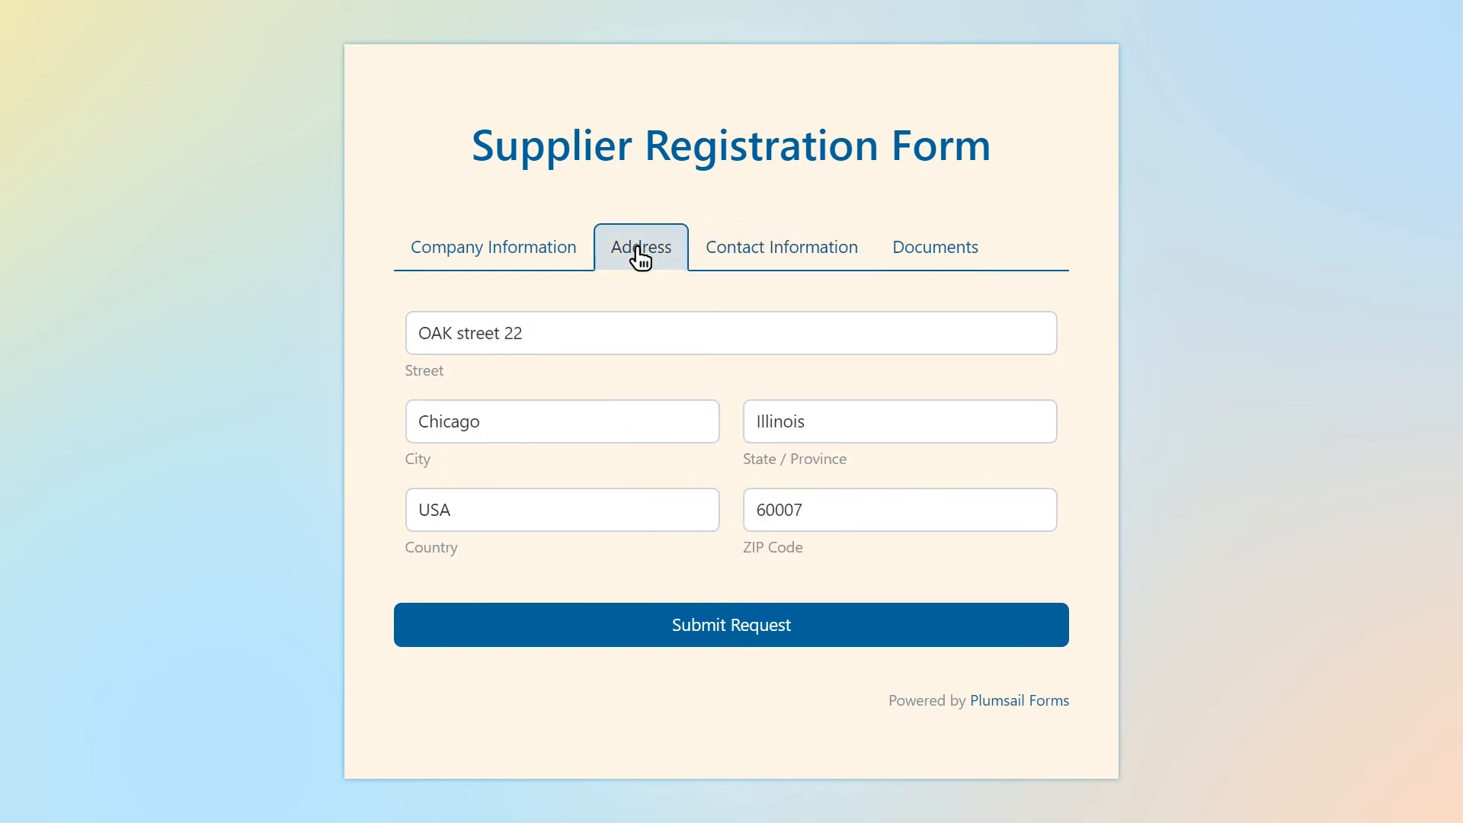
mouse_move(616, 291)
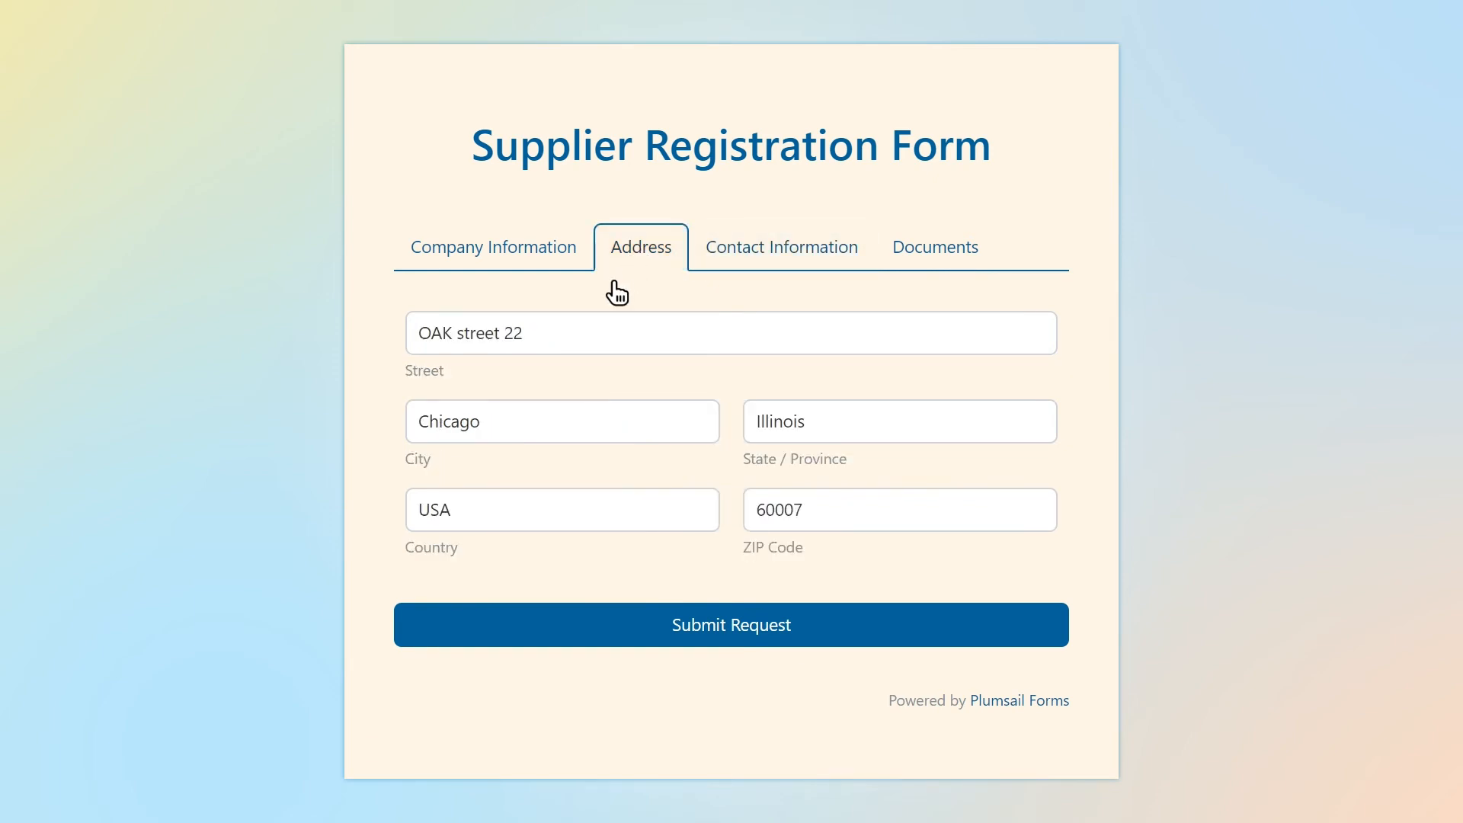